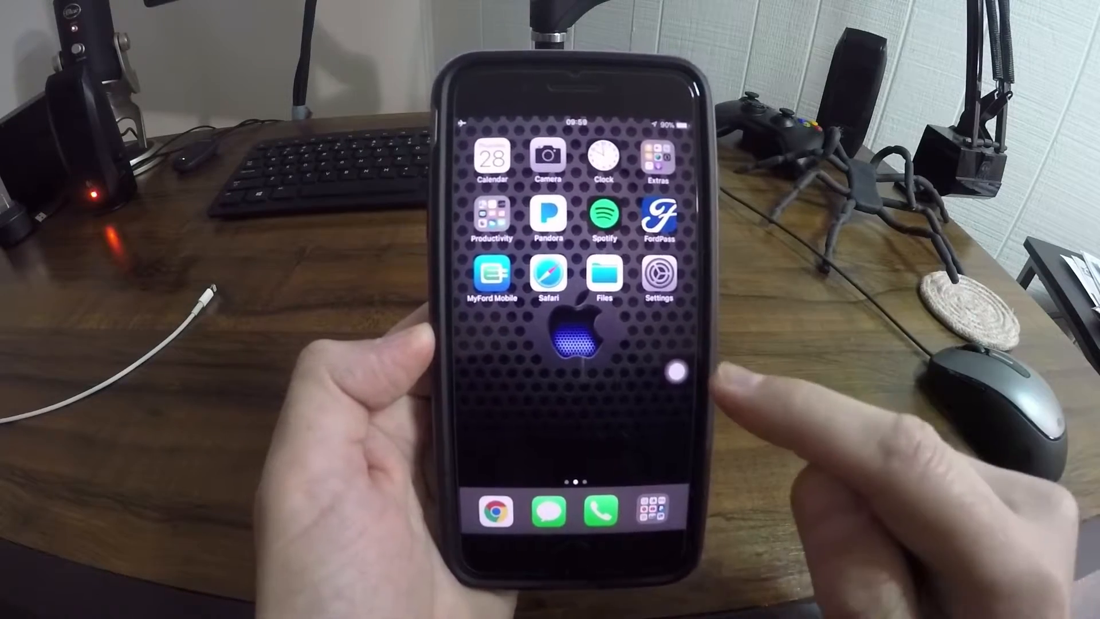
Browse the AssistiveTouch Device menu and its More actions: Screenshot, Restart, SOS, Reachability
click(675, 370)
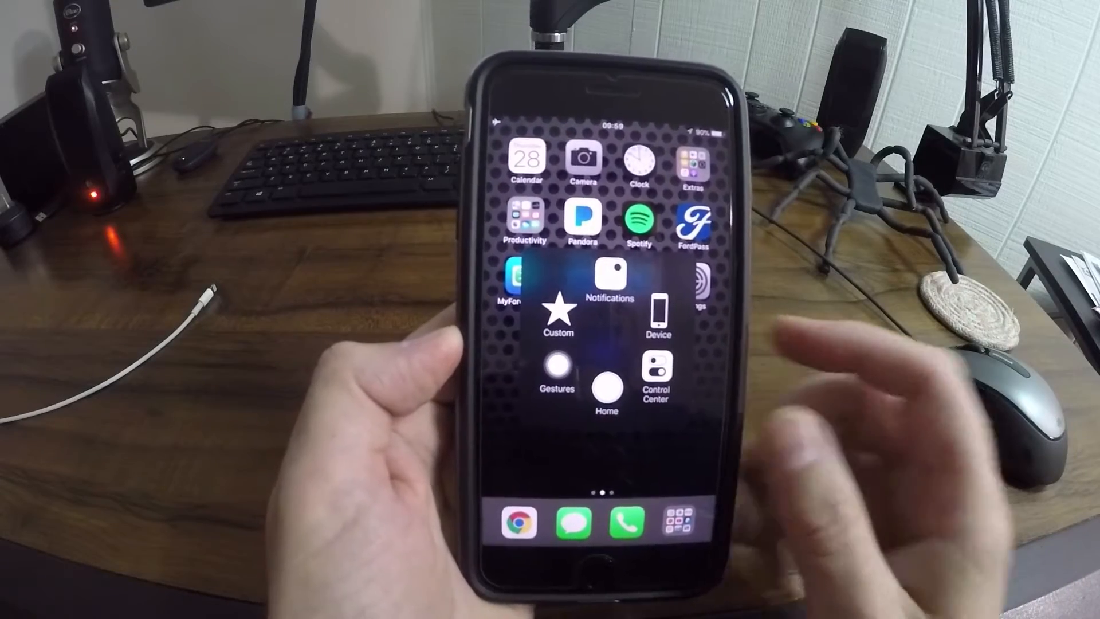
click(656, 376)
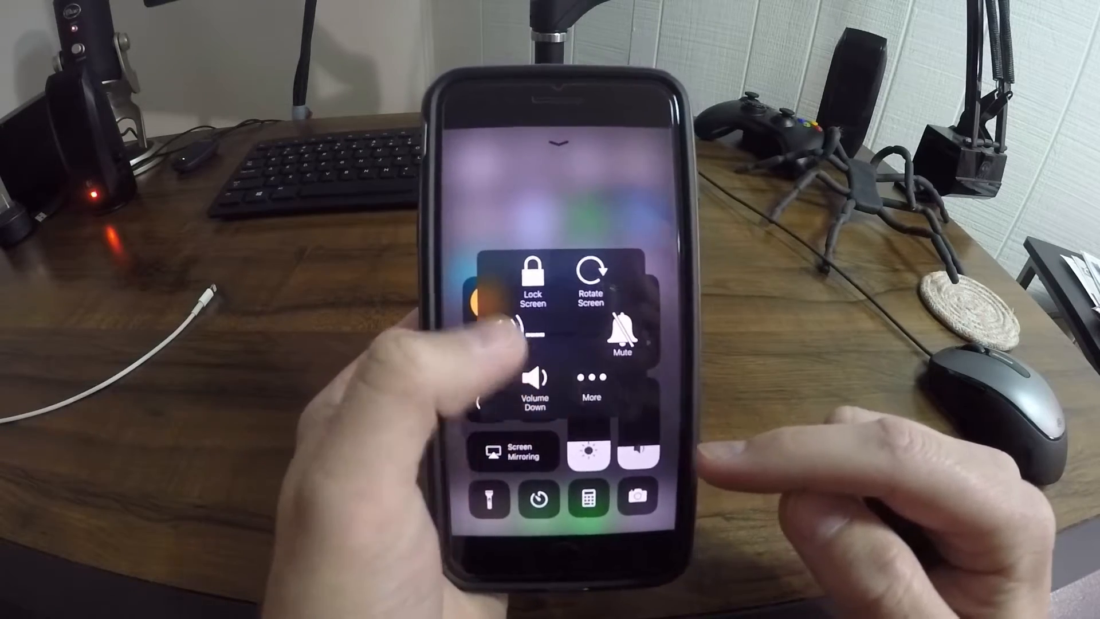
click(591, 380)
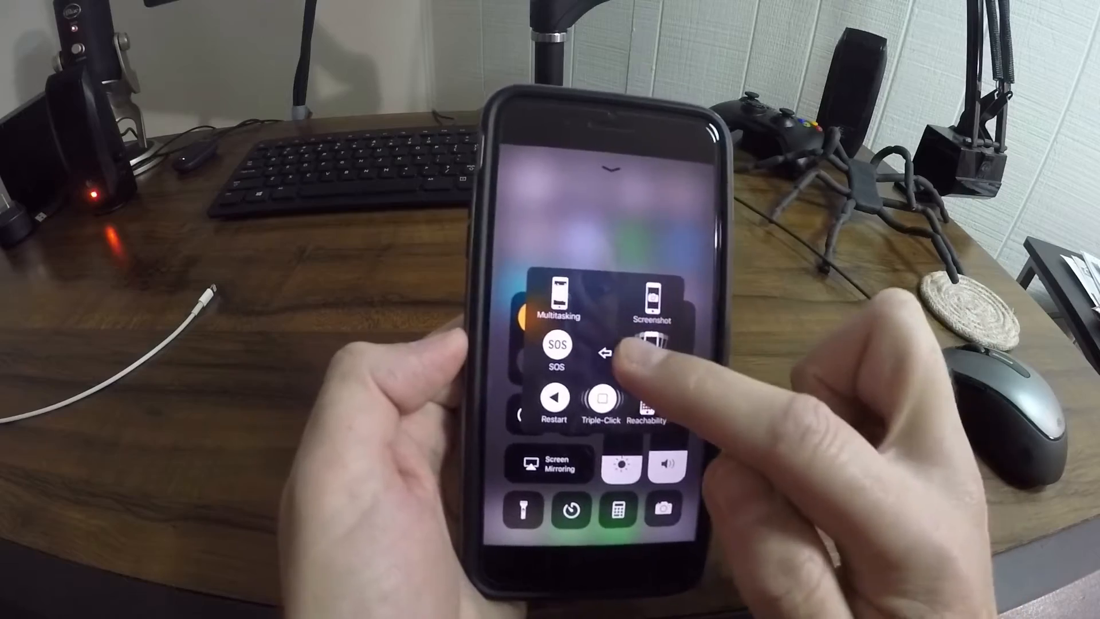
click(606, 352)
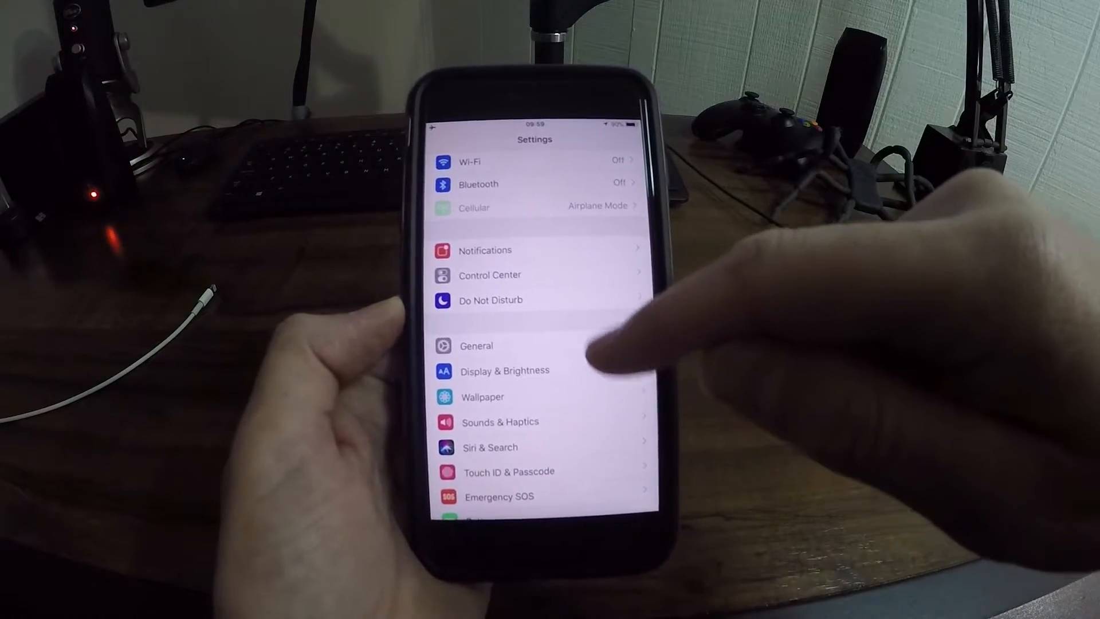
Navigate General → Accessibility → AssistiveTouch to reach its settings page
click(477, 345)
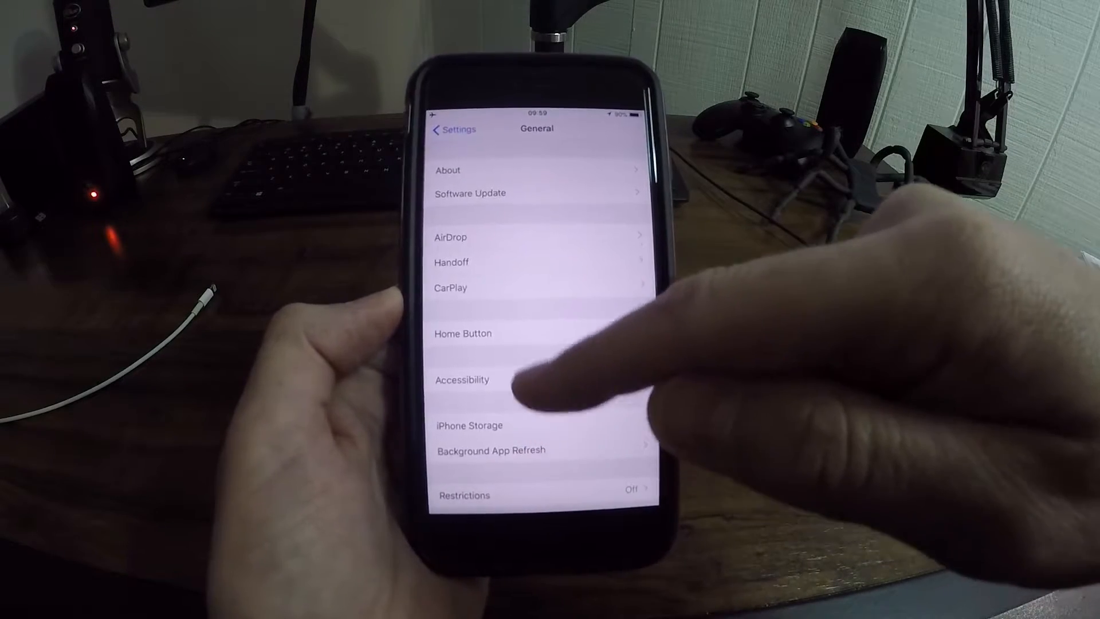
click(462, 379)
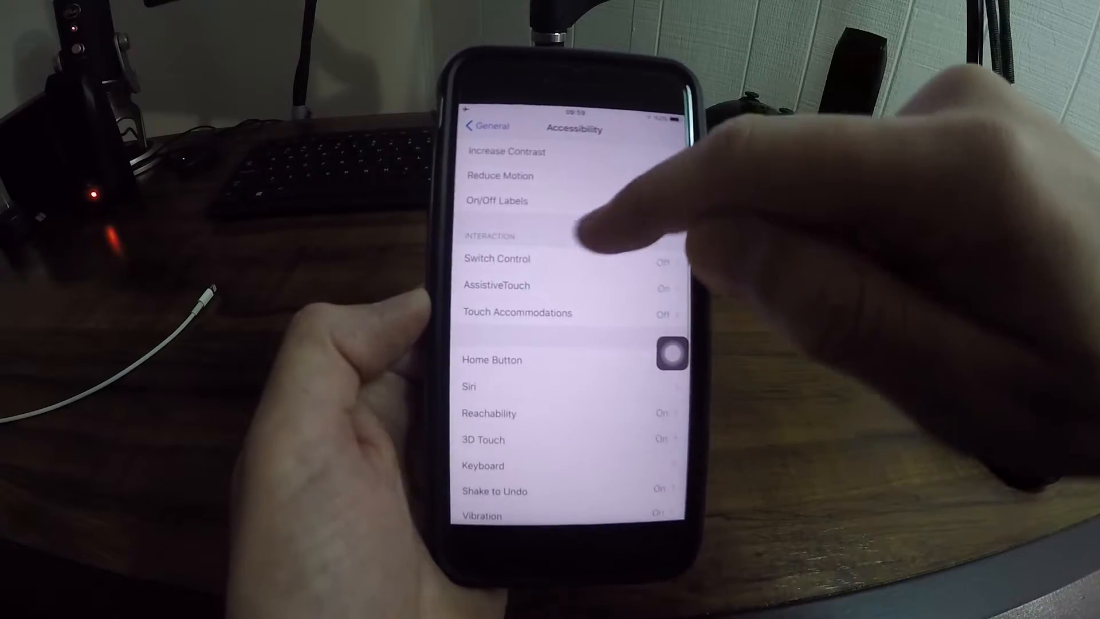
click(496, 286)
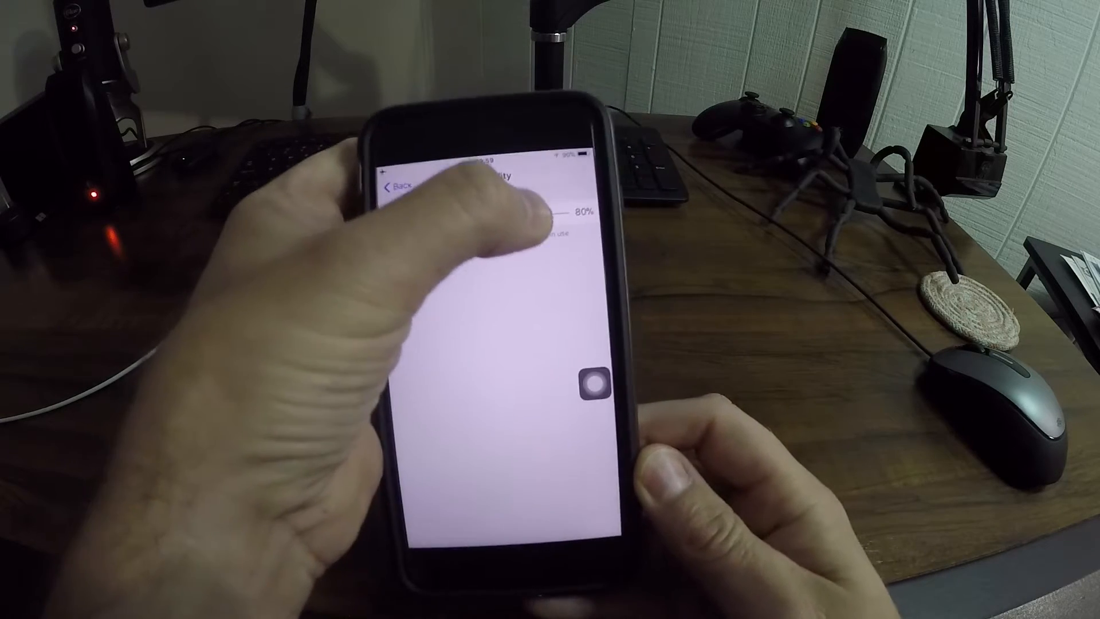
Lower Idle Opacity from 80% to 15% and return to the AssistiveTouch page
drag(562, 211, 427, 182)
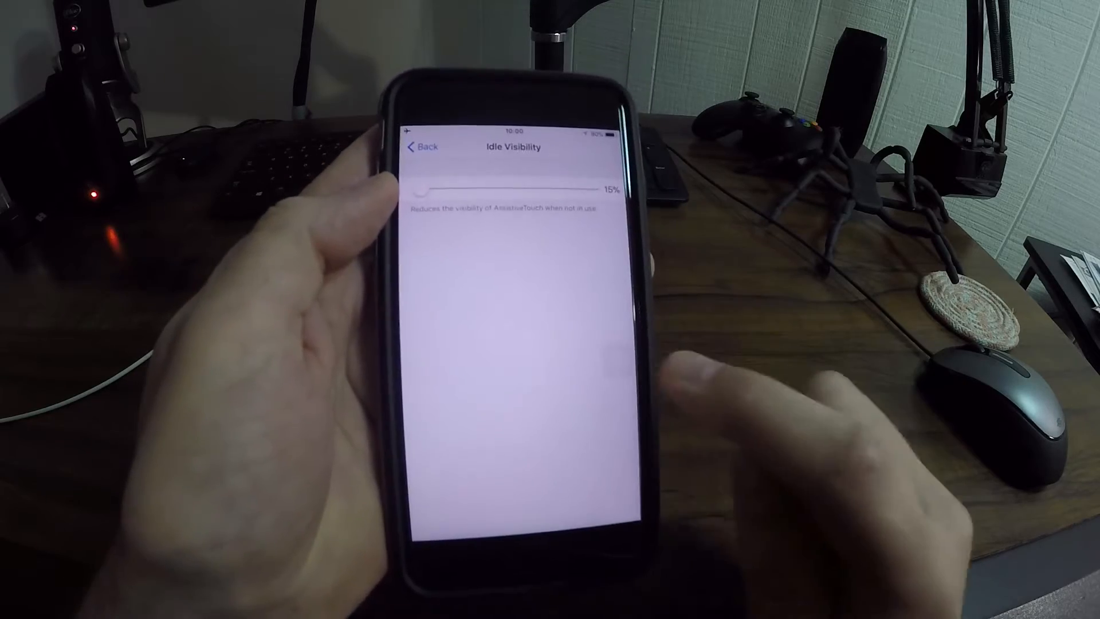
click(421, 147)
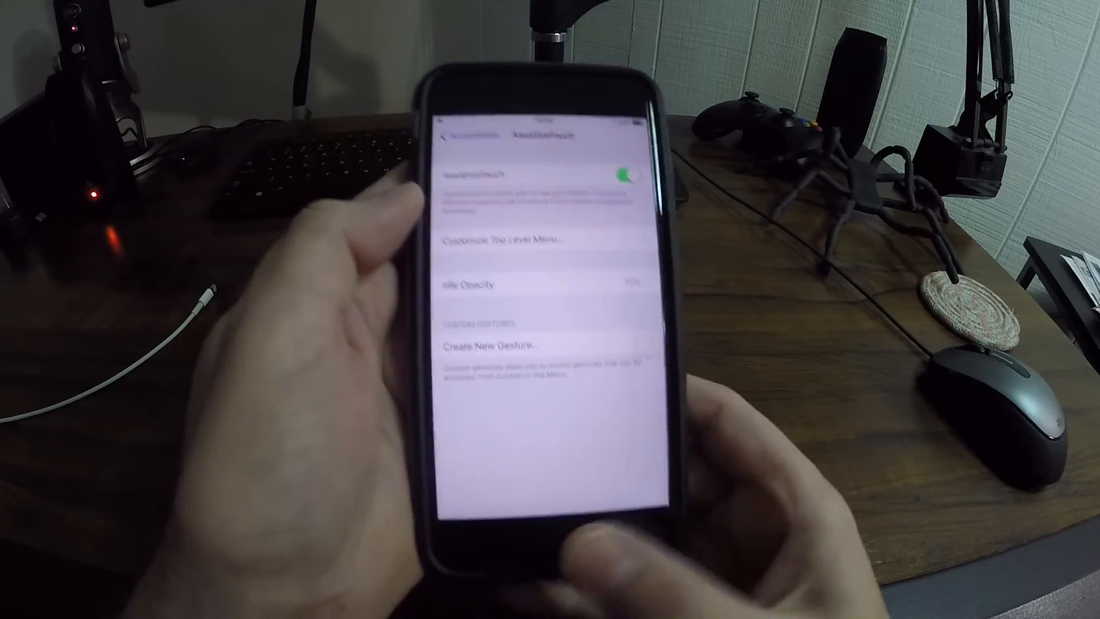